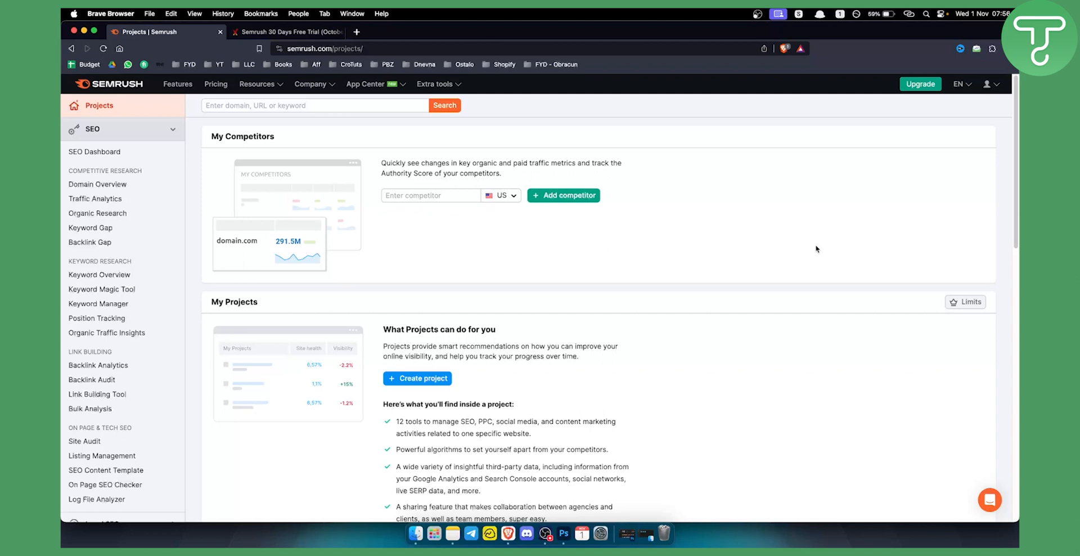
{"action": "mouse_move", "coordinate": [580, 257]}
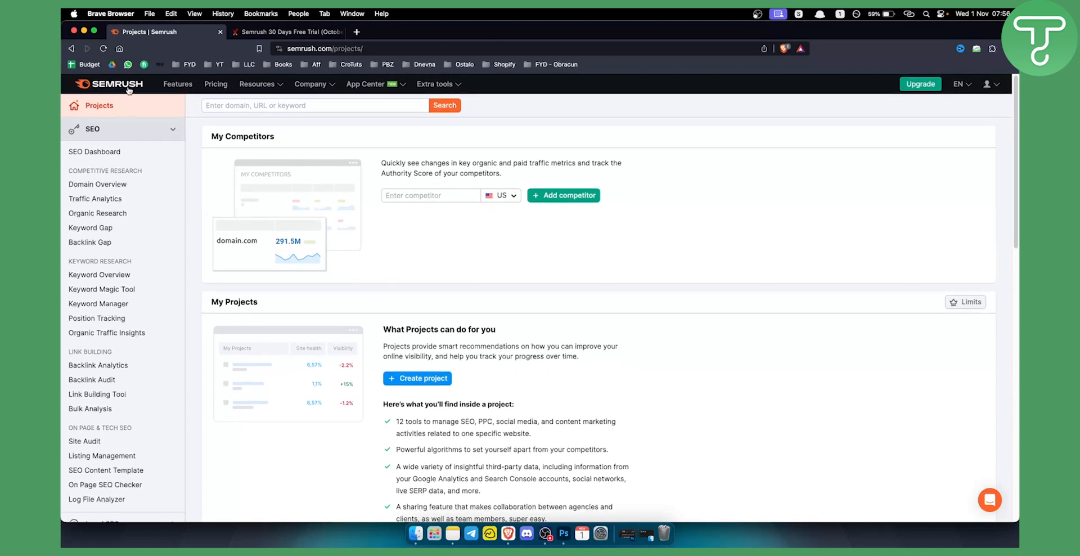
{"action": "mouse_move", "coordinate": [764, 267]}
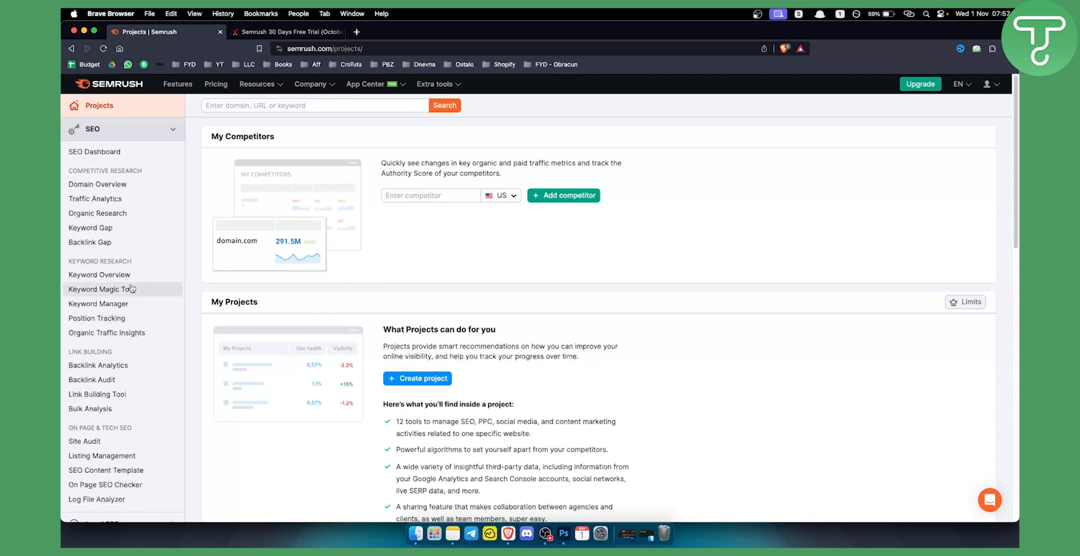
{"action": "mouse_move", "coordinate": [100, 289]}
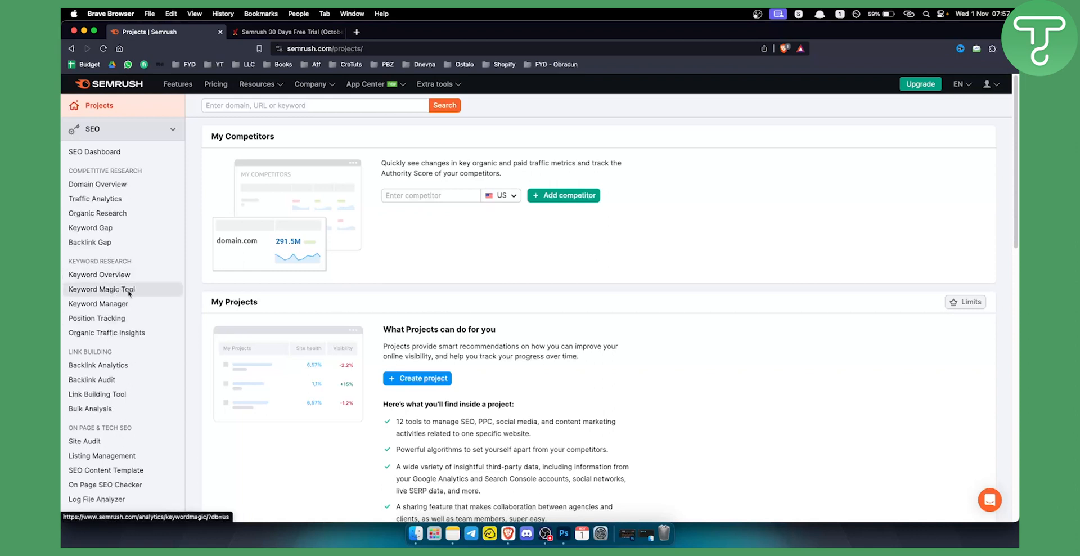
{"action": "mouse_move", "coordinate": [135, 292]}
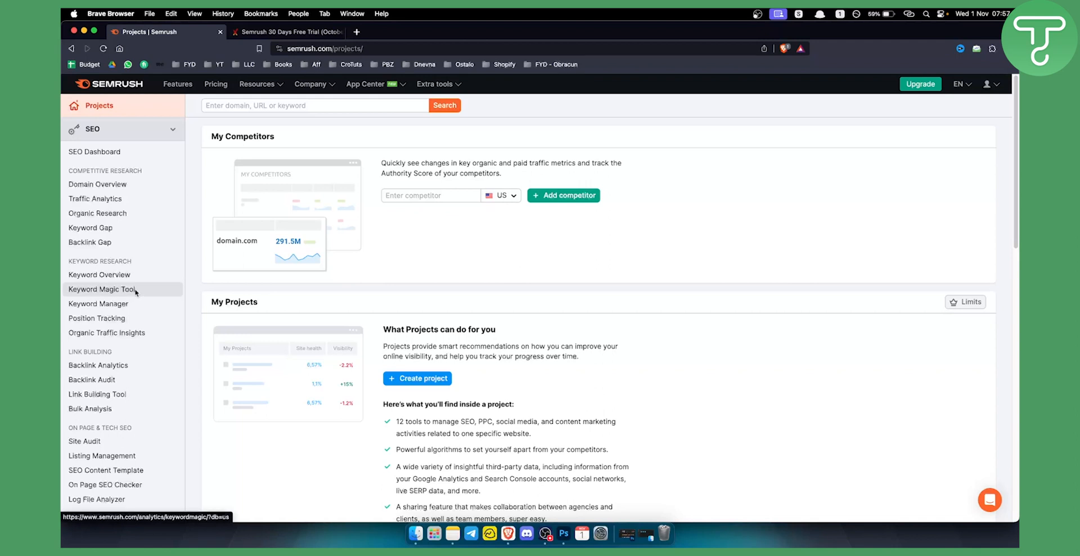
{"action": "mouse_move", "coordinate": [203, 294]}
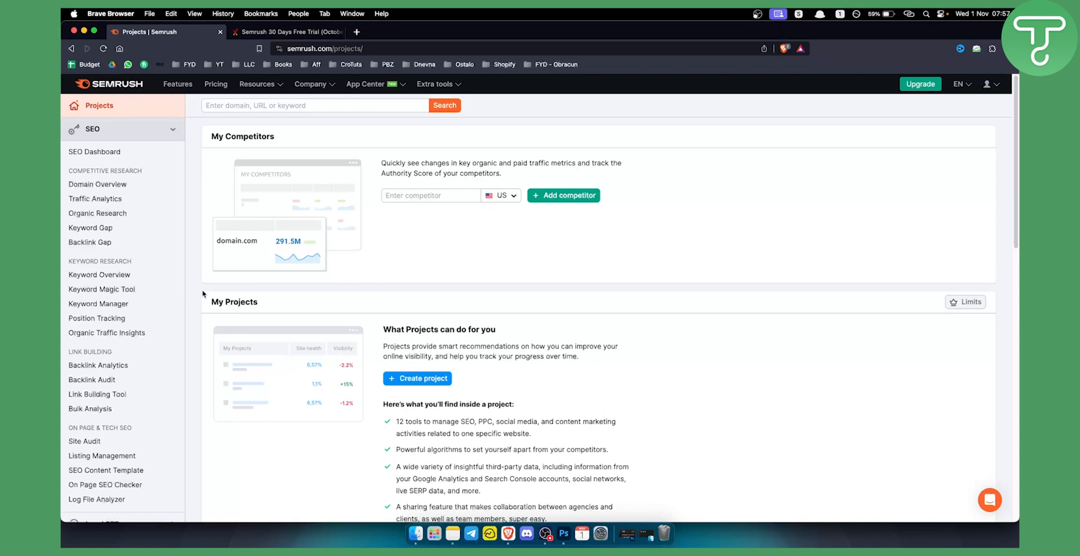
Open the Keyword Magic Tool from the SEO sidebar's Keyword Research section
{"action": "left_click", "coordinate": [102, 288]}
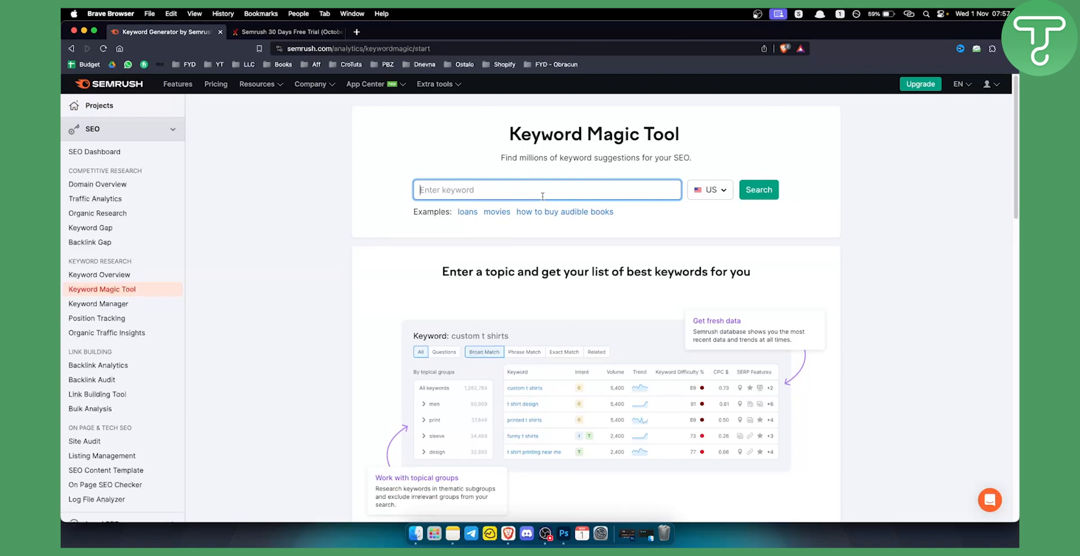
Switch from the Keyword Magic Tool to the Keyword Manager page via the SEO sidebar
{"action": "left_click", "coordinate": [546, 190]}
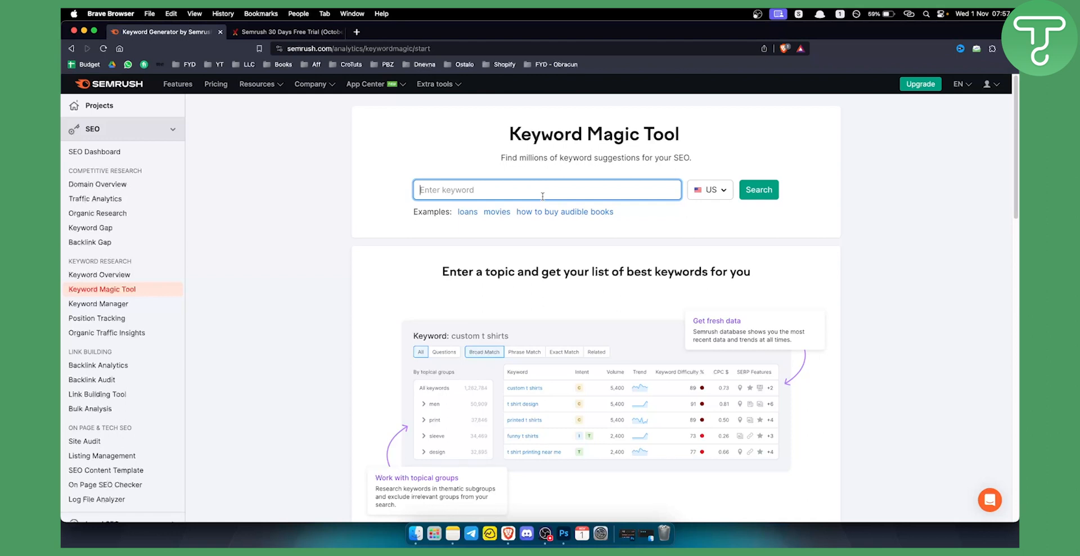
{"action": "mouse_move", "coordinate": [545, 190]}
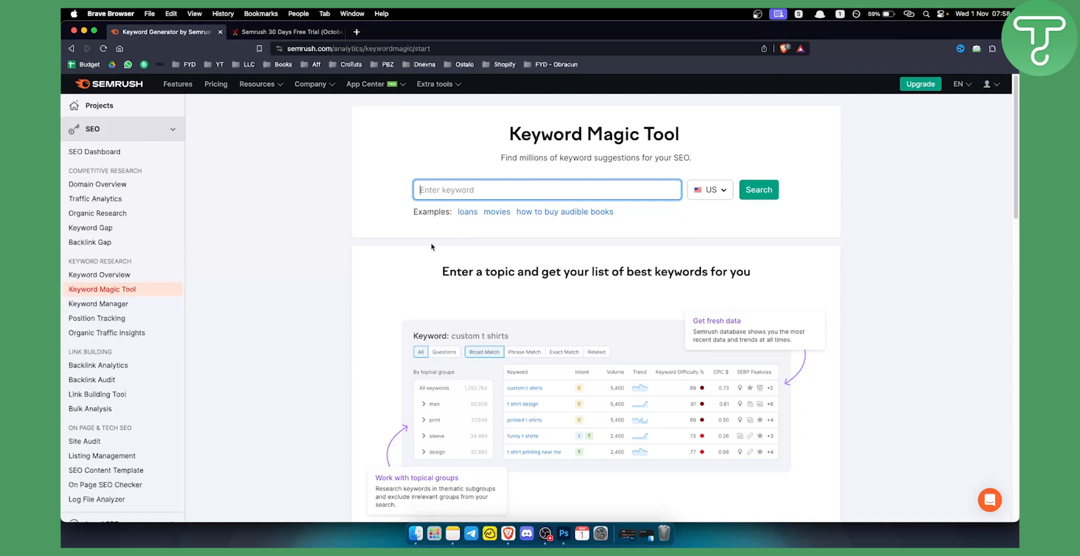
{"action": "mouse_move", "coordinate": [433, 248]}
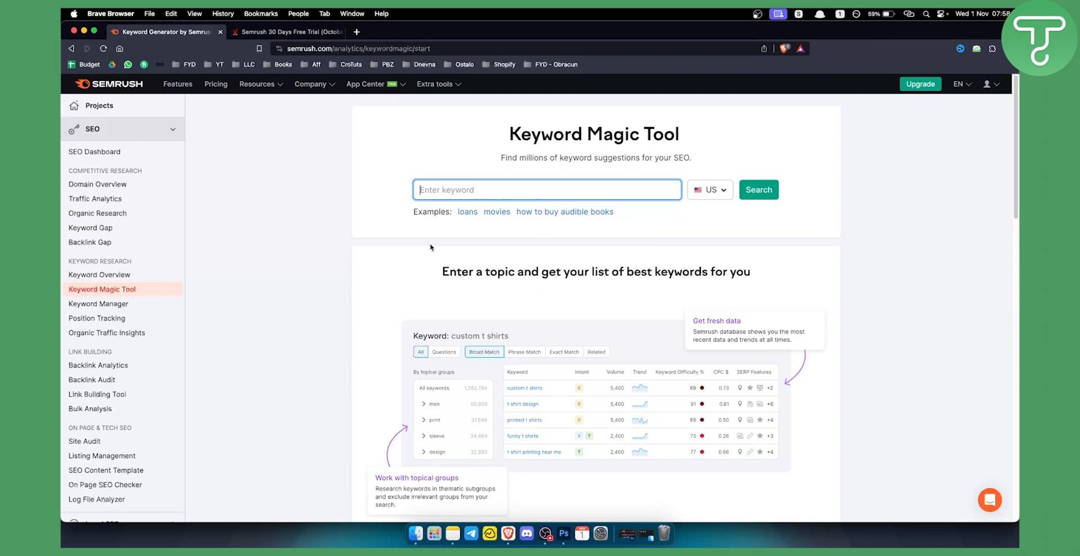
{"action": "mouse_move", "coordinate": [96, 317]}
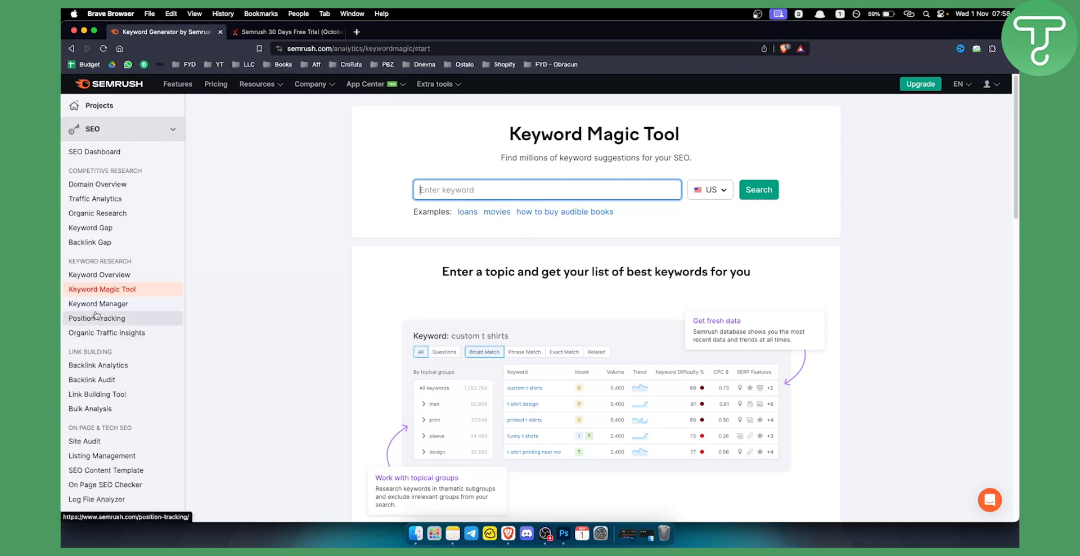
{"action": "left_click", "coordinate": [98, 303]}
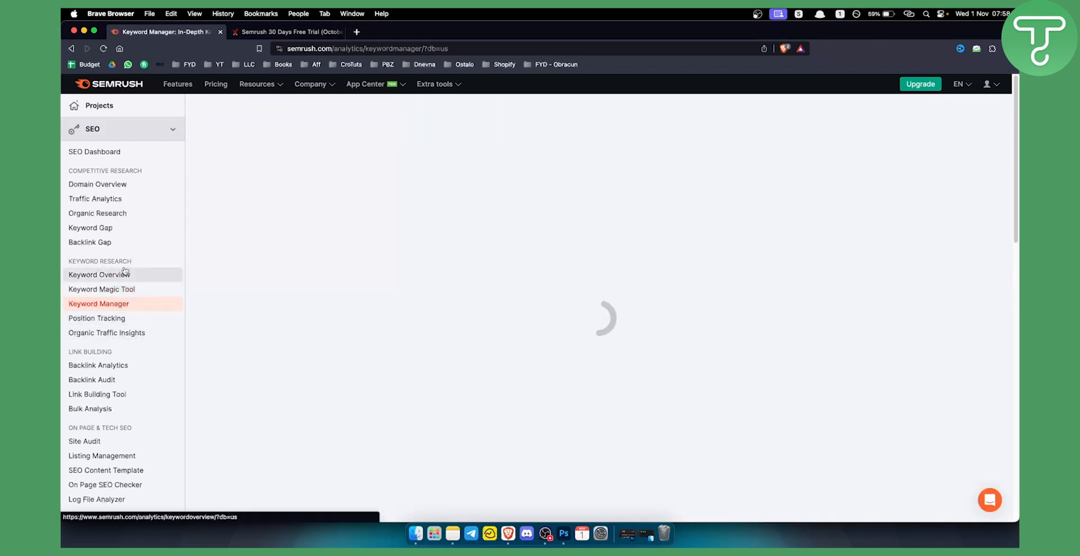
Open the Keyword Overview page, showing the empty keyword box and US database
{"action": "left_click", "coordinate": [99, 274]}
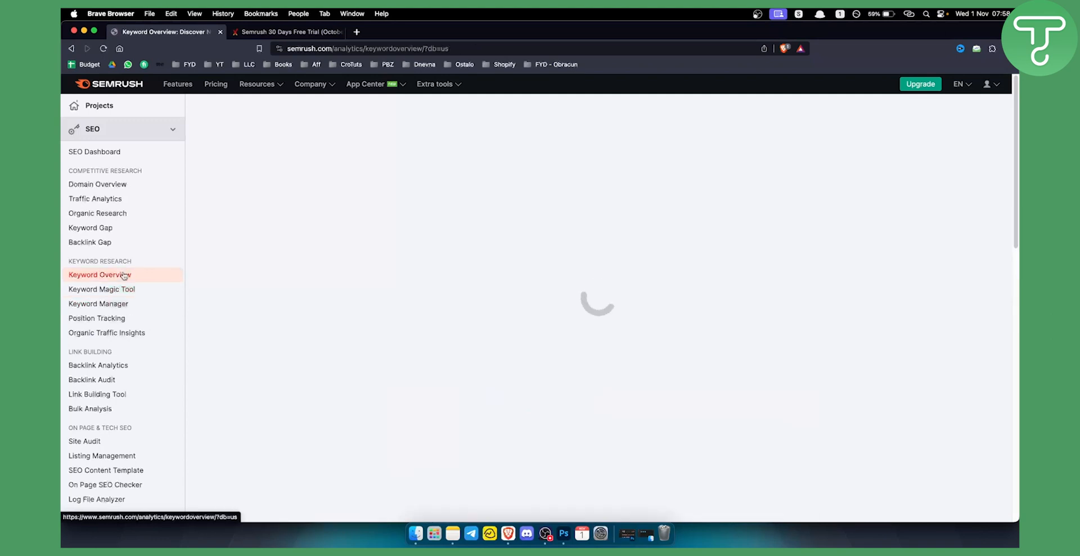
{"action": "left_click", "coordinate": [99, 274]}
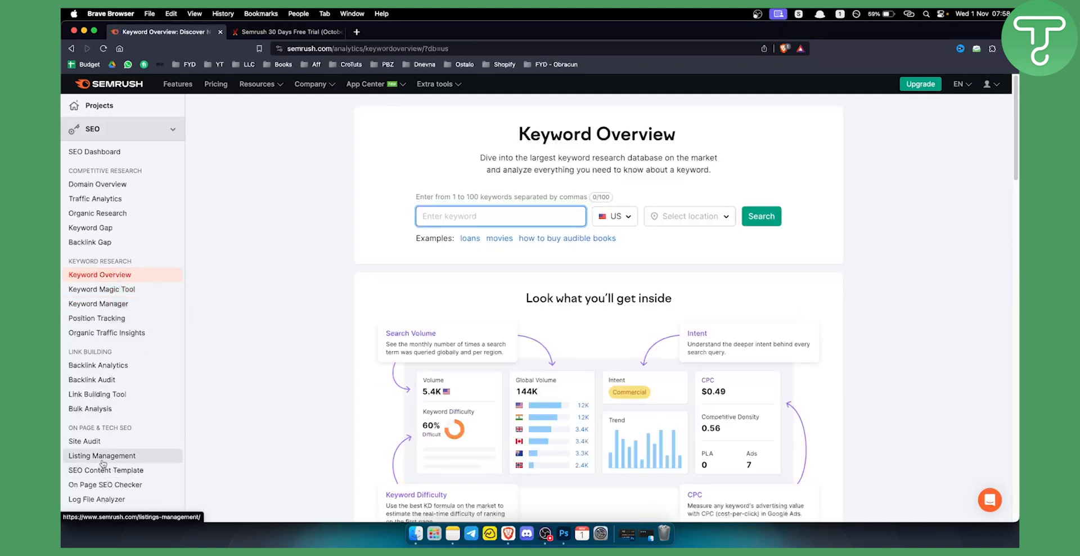
{"action": "mouse_move", "coordinate": [84, 442]}
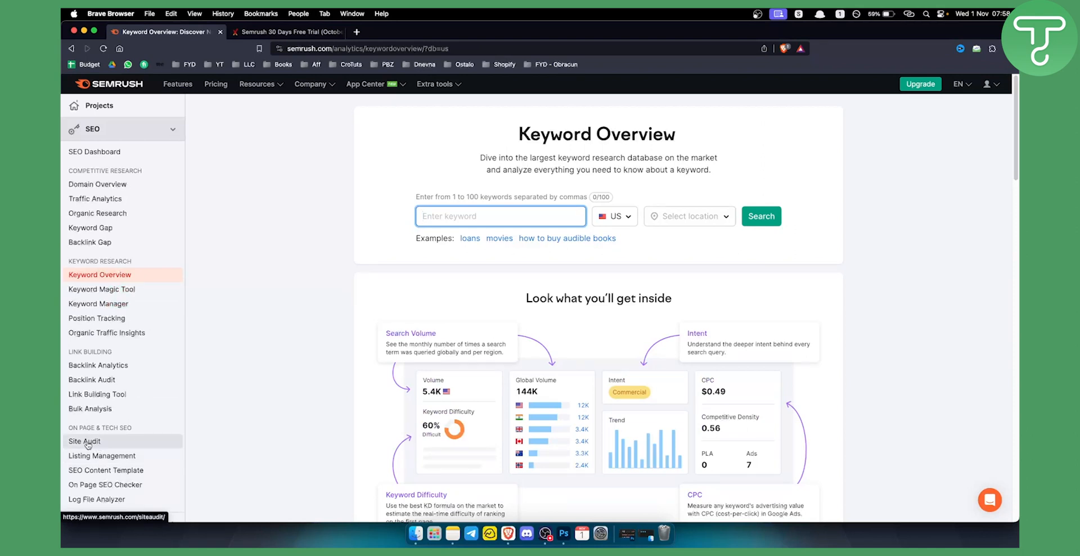
{"action": "mouse_move", "coordinate": [371, 236]}
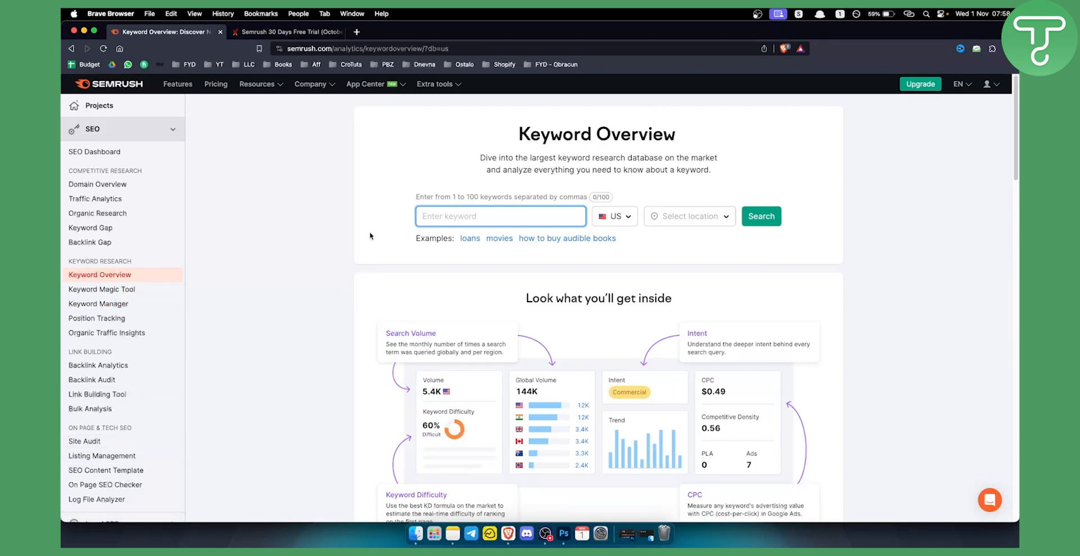